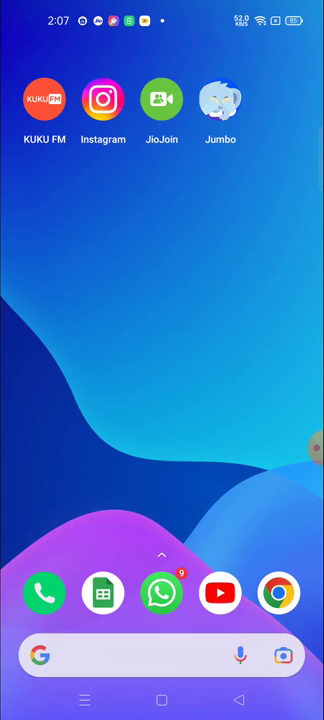
Launch Instagram and start a new story from Your story
left_click(103, 99)
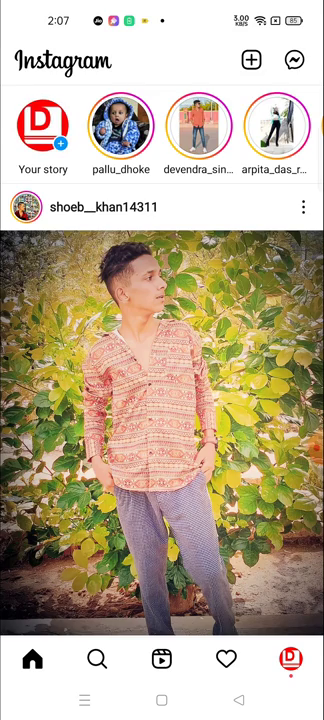
left_click(42, 108)
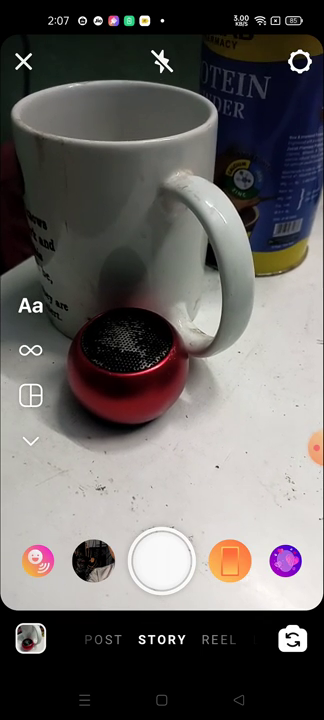
Capture a story photo of the white mug and red speaker
left_click(162, 560)
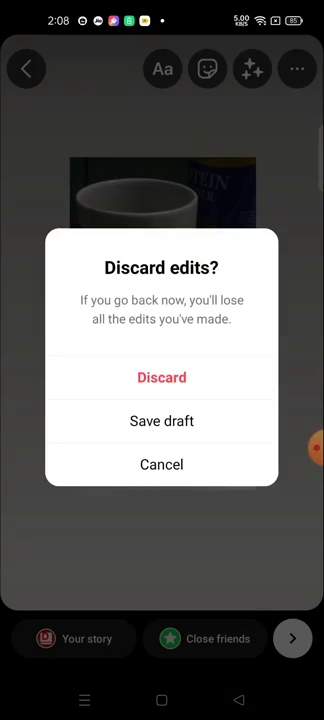
Discard the story draft, close the story camera, and swipe to the phone's Camera
left_click(161, 377)
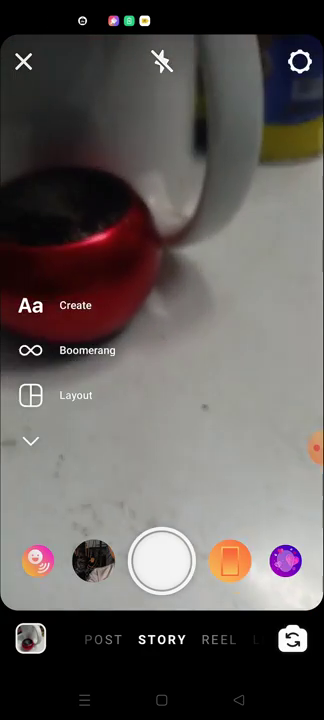
left_click(24, 62)
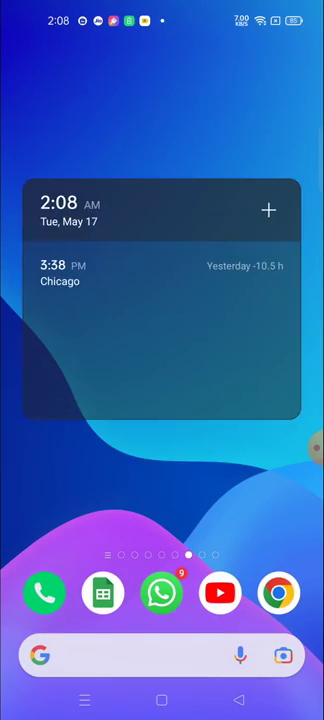
scroll("left", 3)
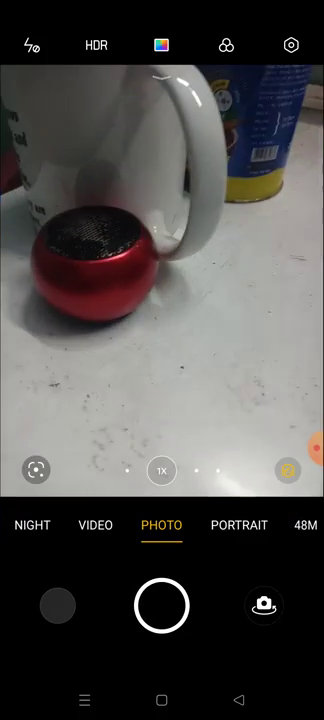
Take a Camera photo of the mug and speaker, then swipe back to Instagram
left_click(162, 606)
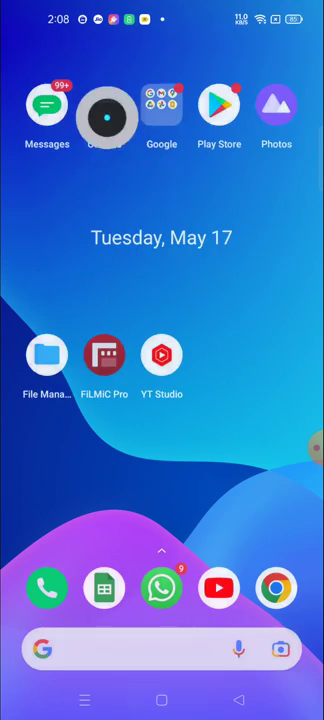
scroll("left", 3)
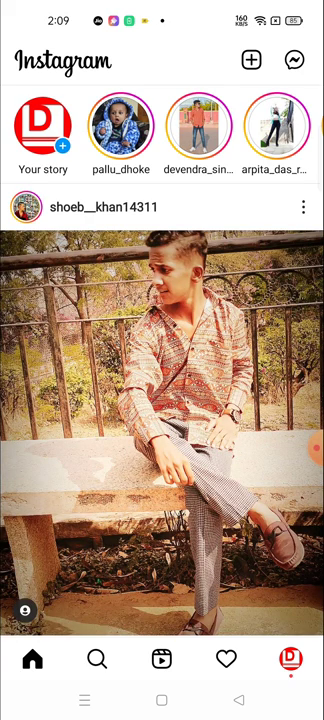
Start a new Create-mode story with a plain solid dark red background
left_click(42, 120)
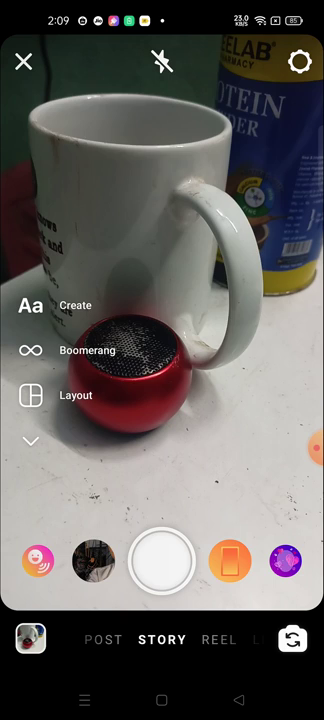
left_click(162, 559)
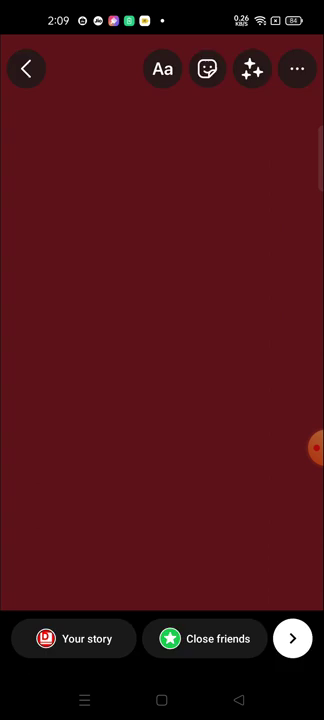
left_click(207, 68)
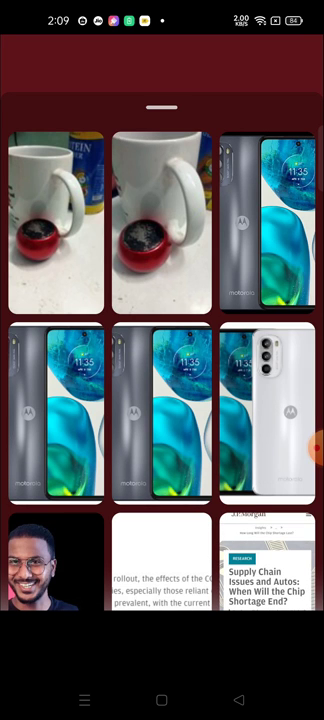
Add the mug and speaker photo from the gallery as a sticker
left_click(55, 210)
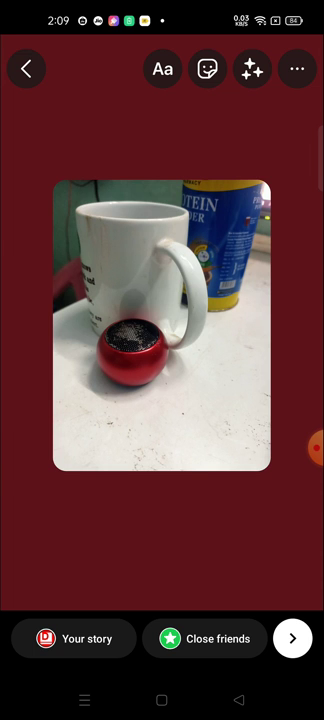
Abandon text entry and recolour the story background with the pink swatch
left_click(161, 68)
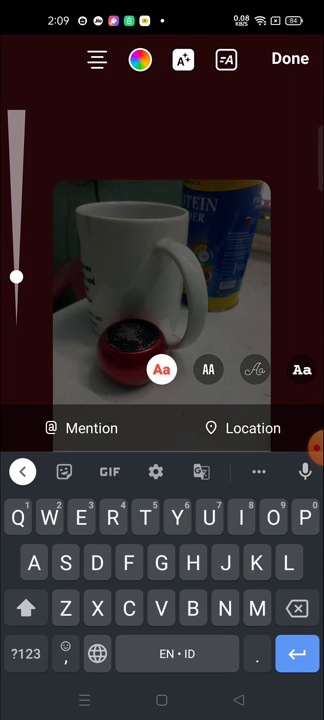
left_click(290, 59)
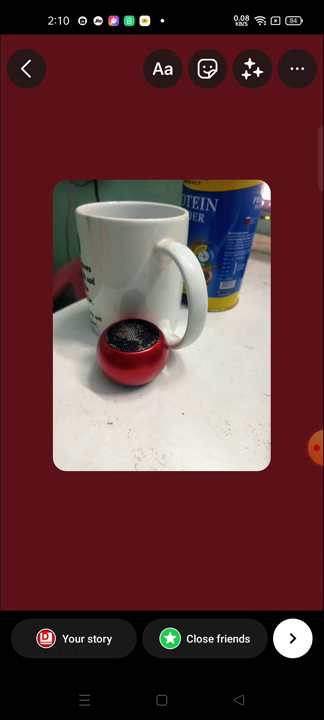
left_click(160, 60)
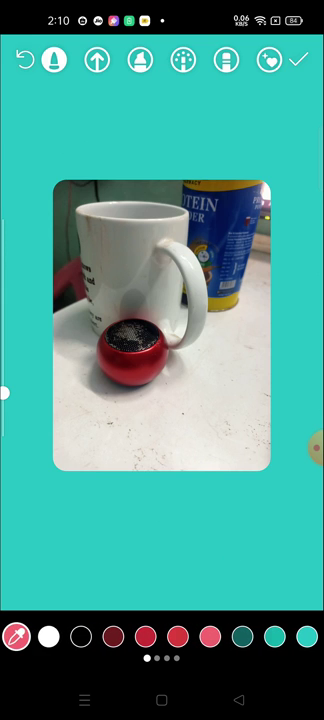
left_click(145, 637)
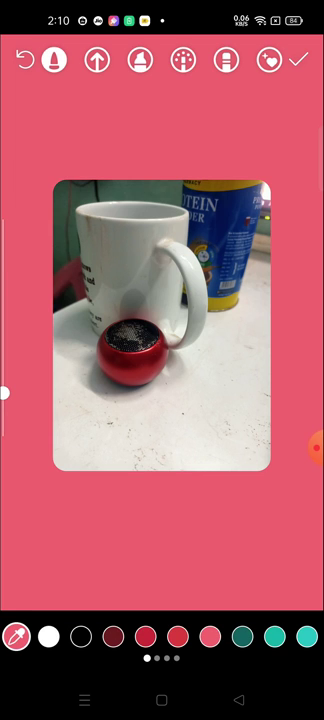